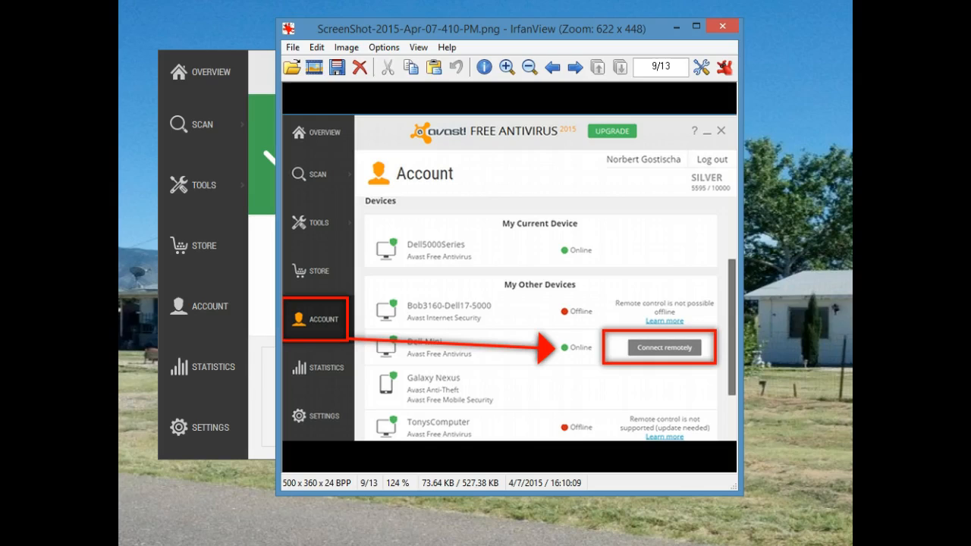
{"action": "mouse_move", "coordinate": [199, 72]}
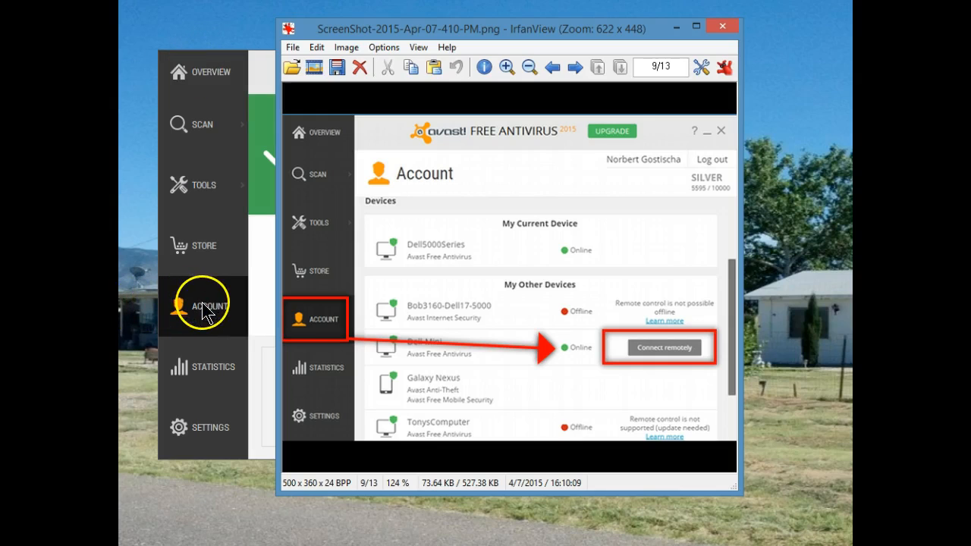
{"action": "mouse_move", "coordinate": [323, 328]}
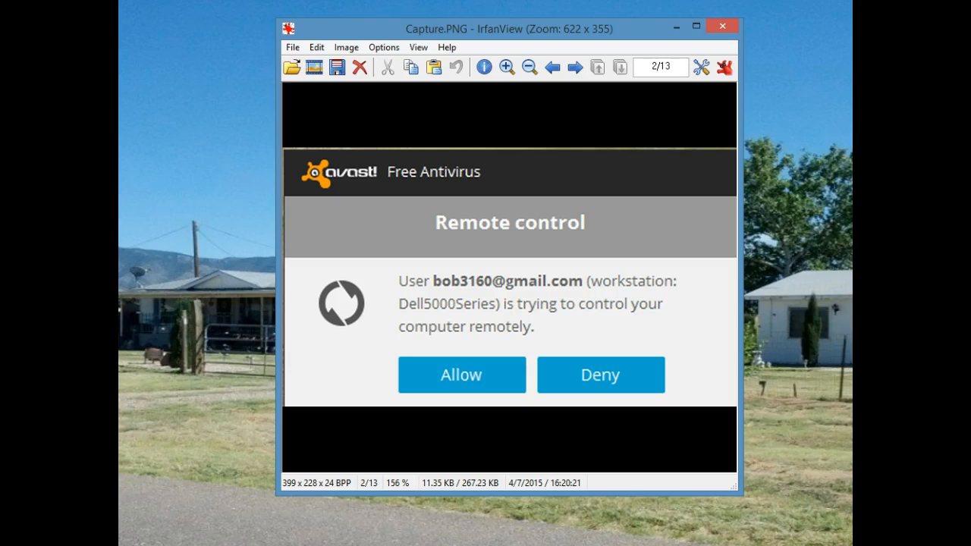
- Open the remote desktop's context menu, then the Start menu's All Programs list
{"action": "left_click", "coordinate": [461, 375]}
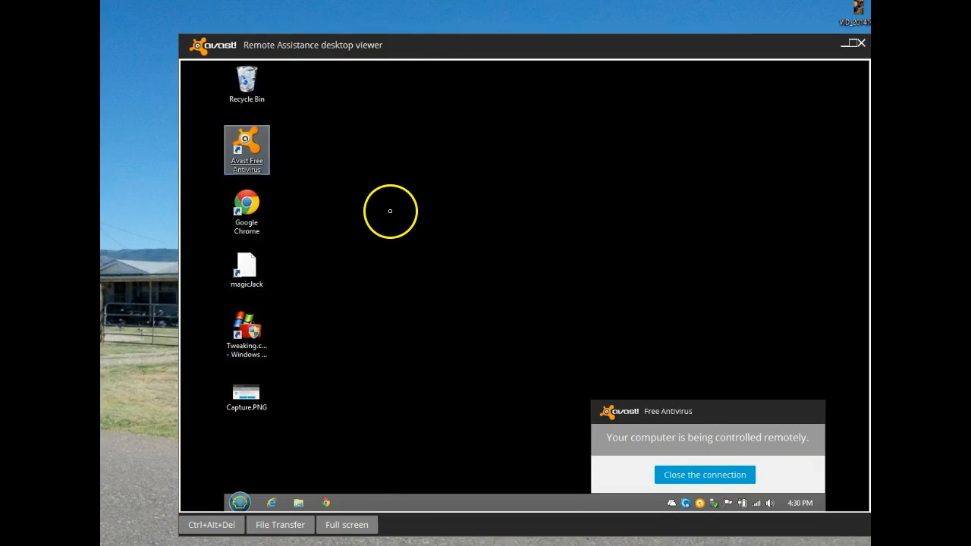
{"action": "right_click", "coordinate": [390, 210]}
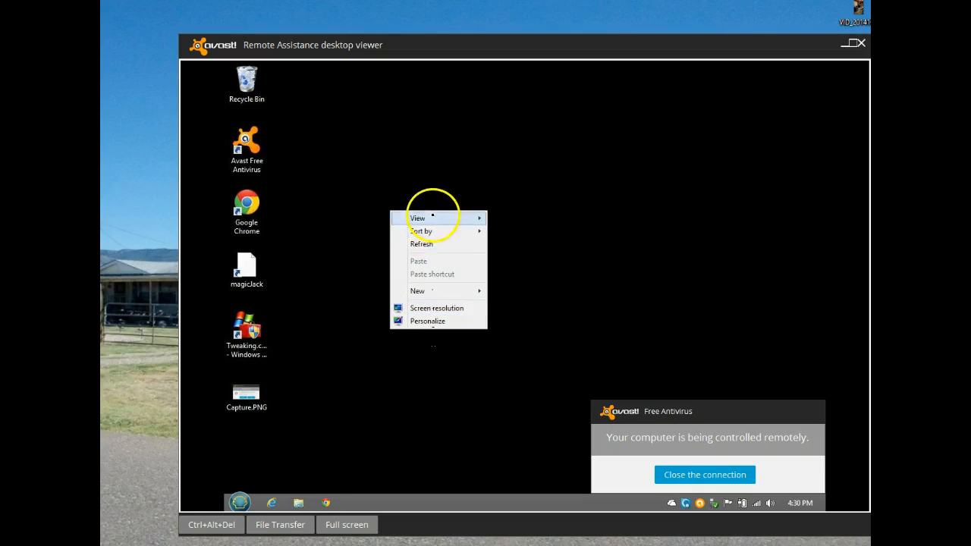
{"action": "mouse_move", "coordinate": [434, 308]}
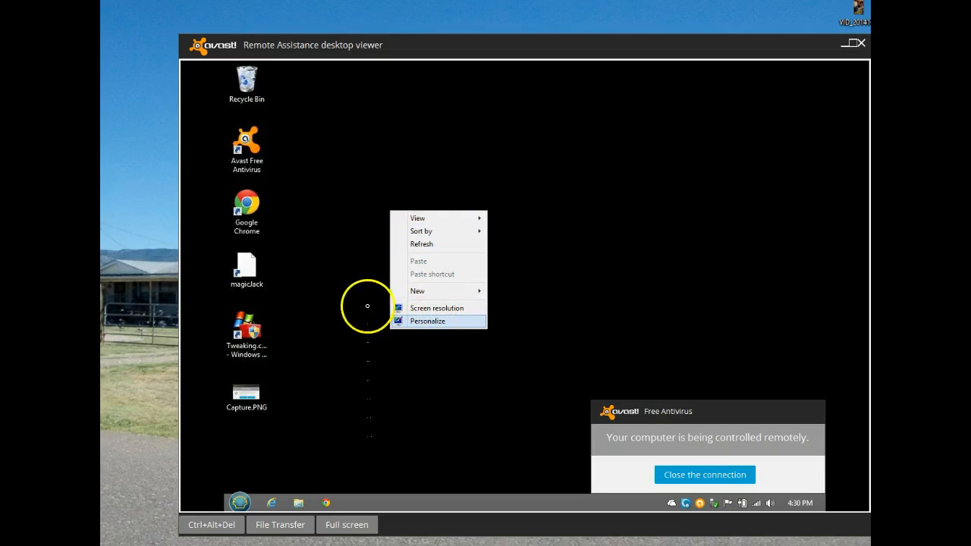
{"action": "left_click", "coordinate": [239, 501]}
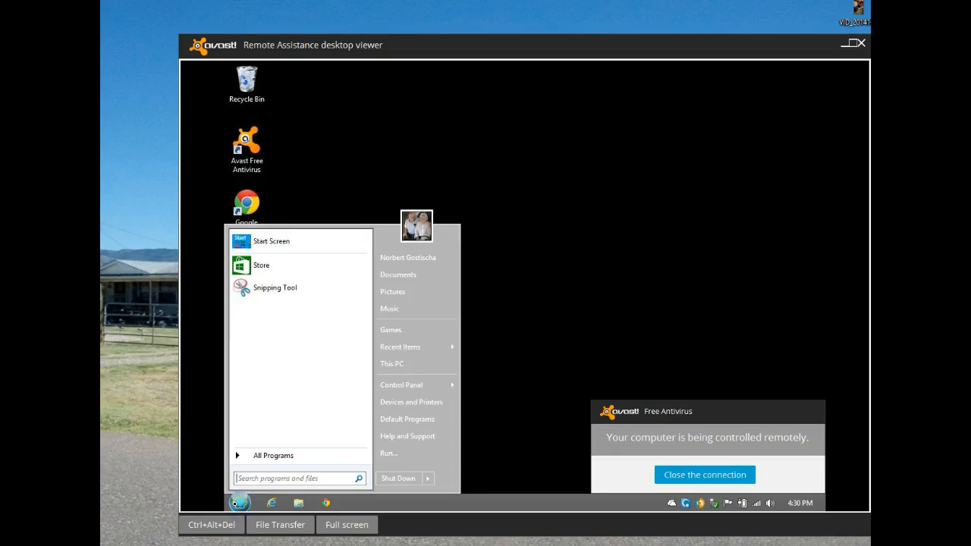
{"action": "left_click", "coordinate": [273, 455]}
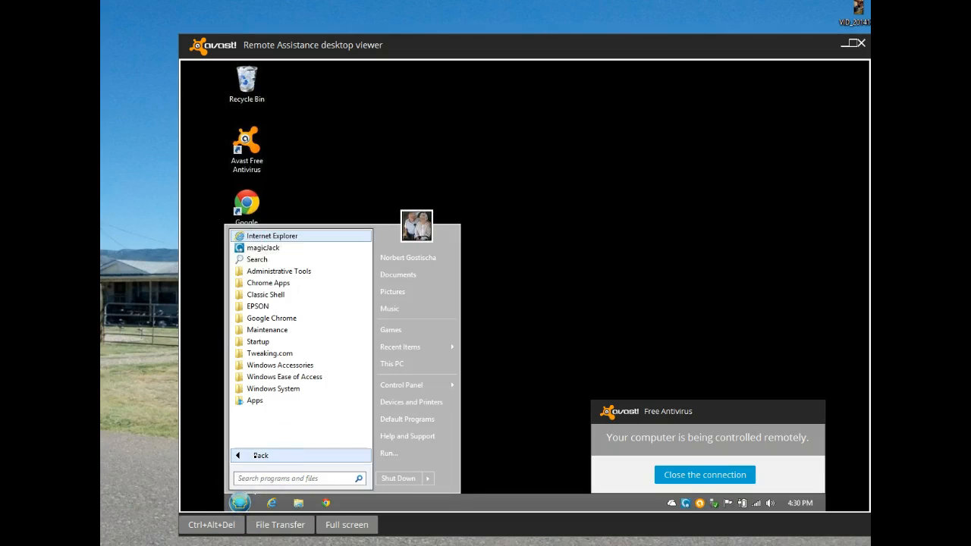